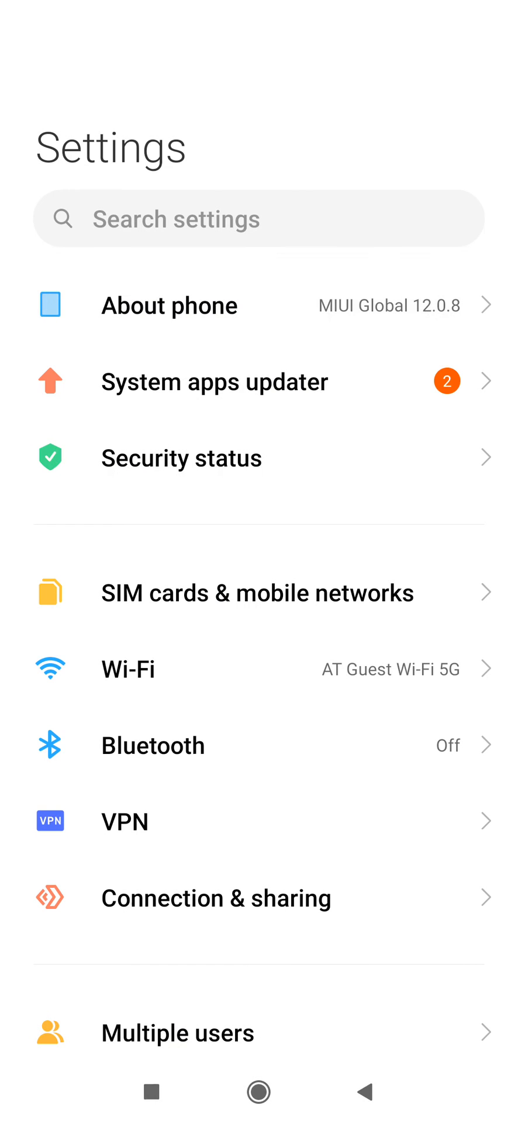
Review the SIM cards & mobile networks page, then return to the home screen
{"action": "left_click", "coordinate": [170, 304]}
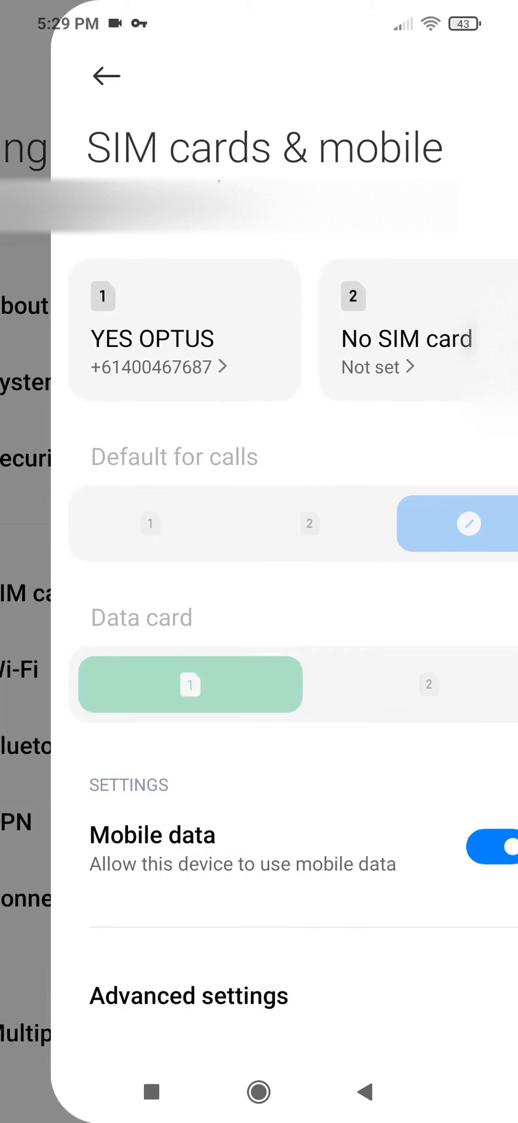
{"action": "left_click", "coordinate": [184, 330]}
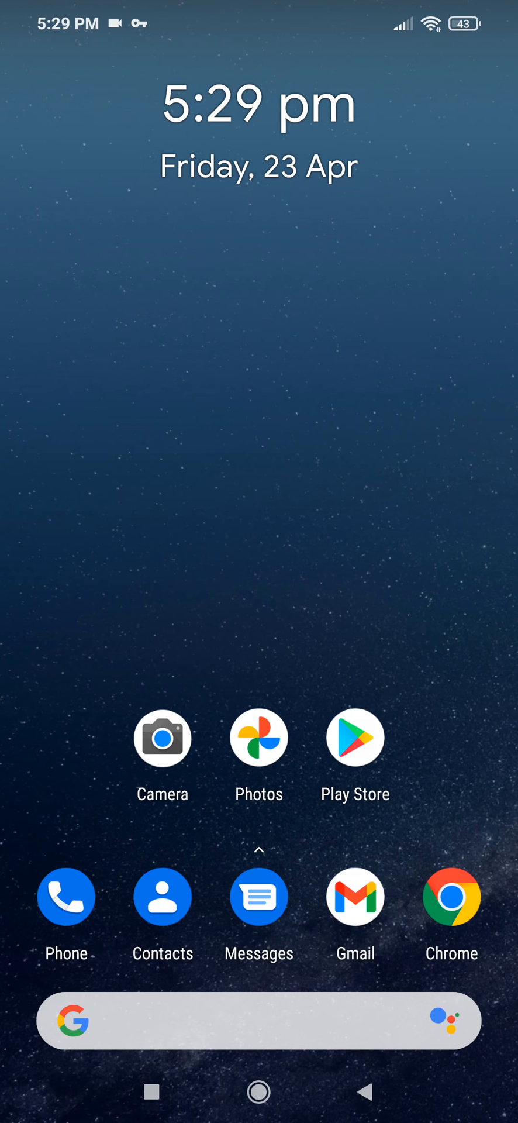
Enter the service code *#*#8658 in the Phone dialer, then clear the field
{"action": "left_click", "coordinate": [65, 896]}
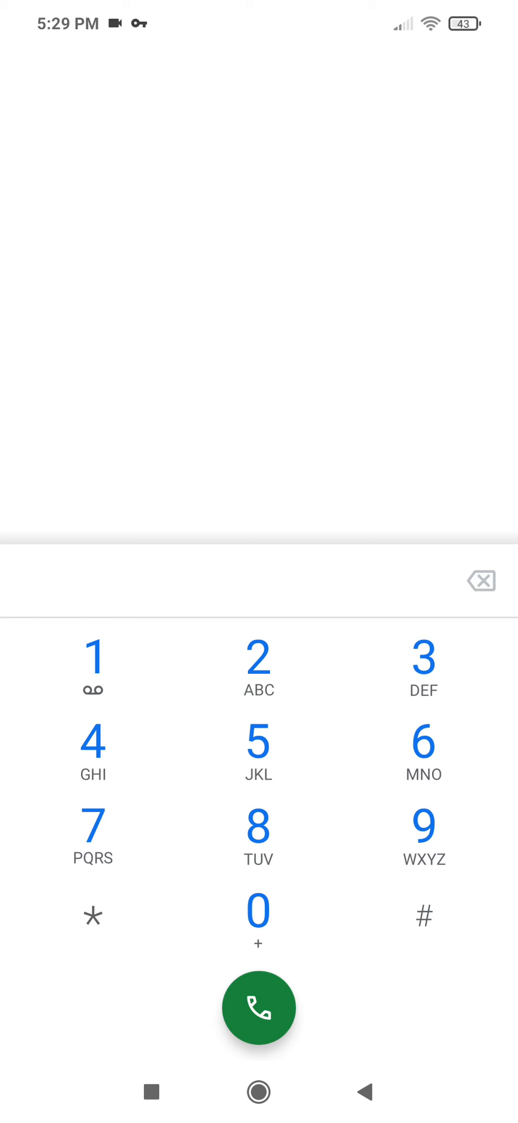
{"action": "left_click", "coordinate": [423, 915]}
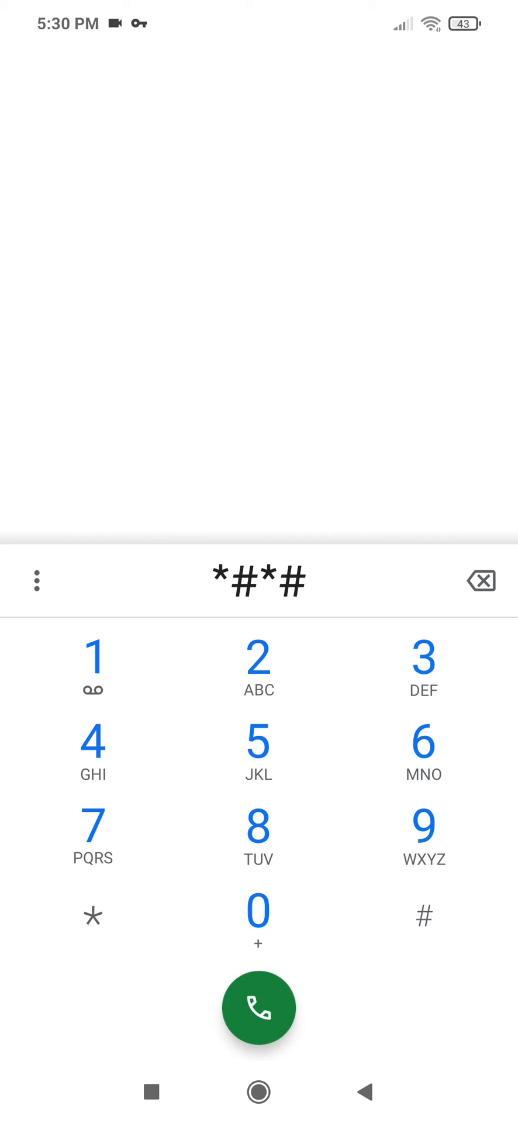
{"action": "left_click", "coordinate": [258, 828]}
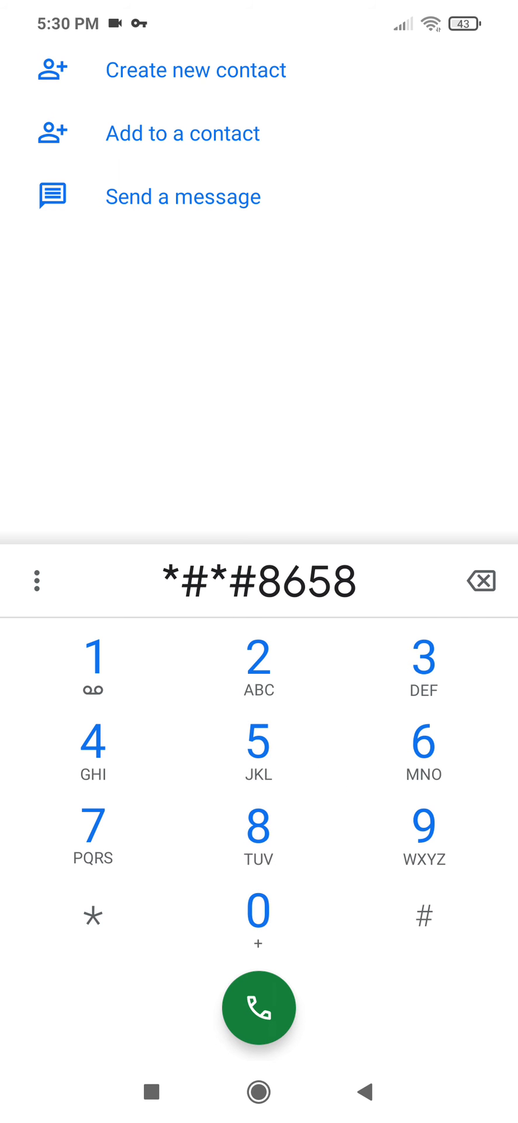
{"action": "left_click", "coordinate": [424, 914]}
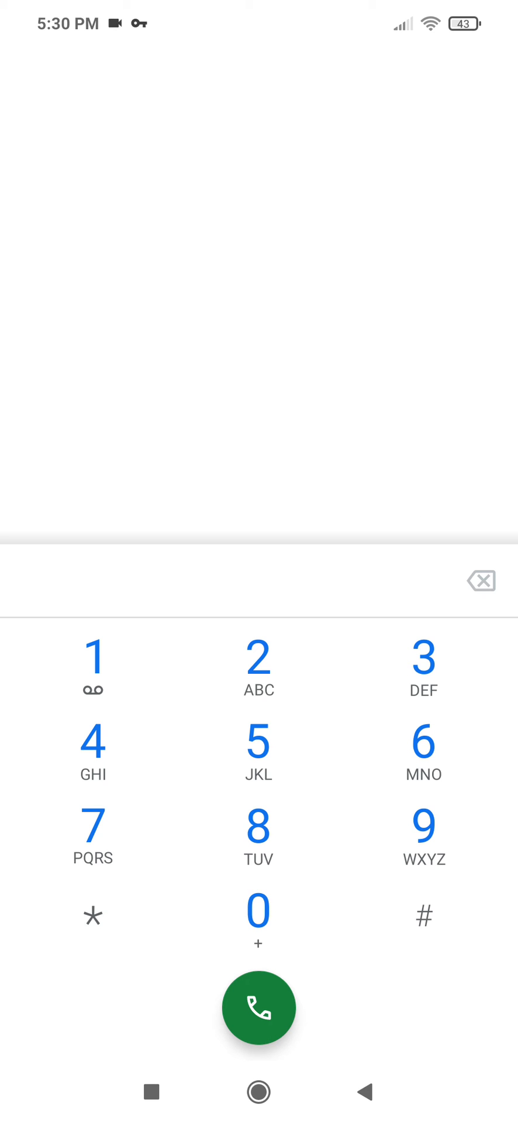
Dial the hidden service code *#*#869434#*#* and pull down the notification shade
{"action": "left_click", "coordinate": [92, 913]}
{"action": "type", "text": "*#*#86943"}
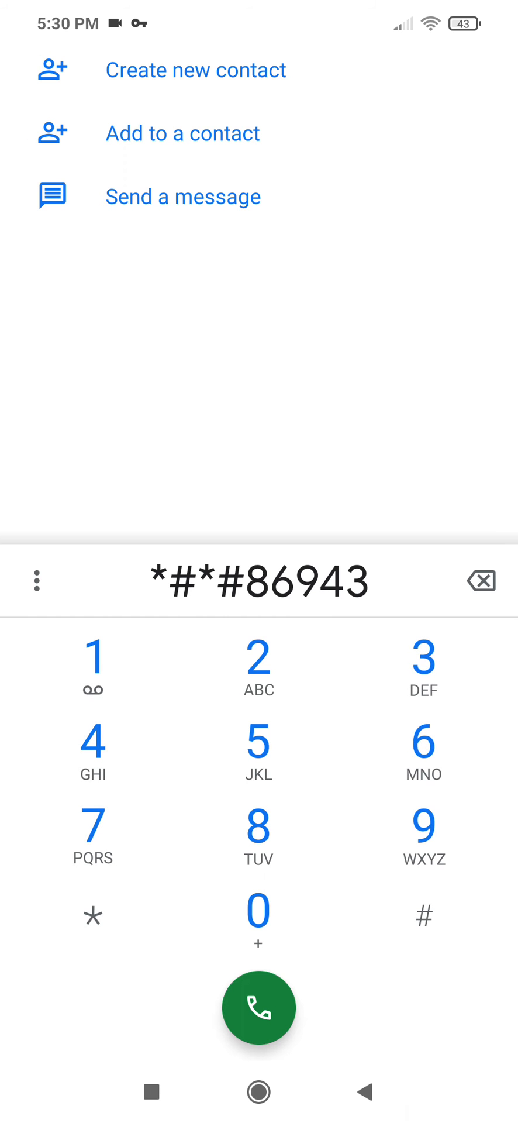
{"action": "left_click", "coordinate": [92, 753]}
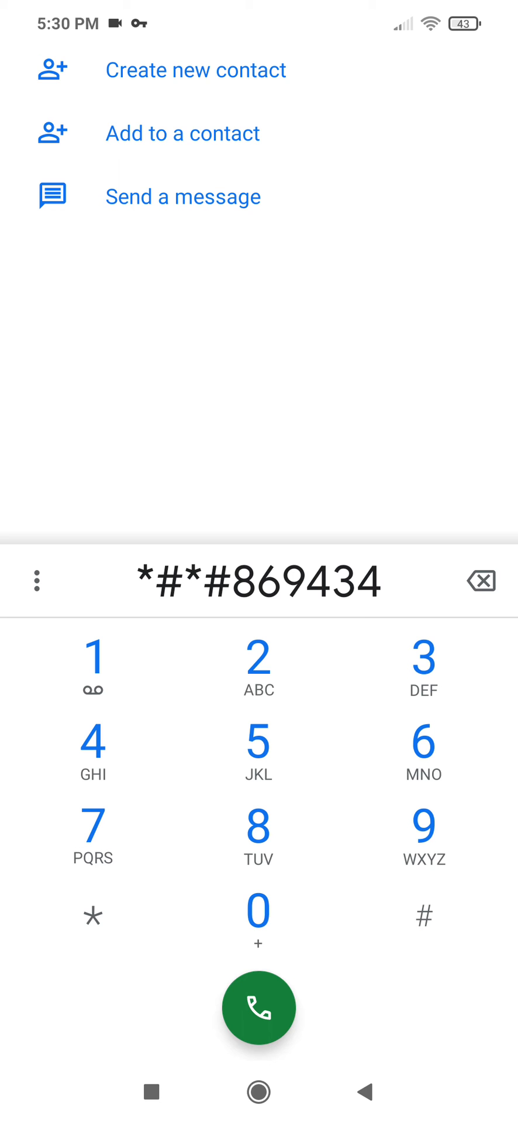
{"action": "left_click", "coordinate": [423, 915]}
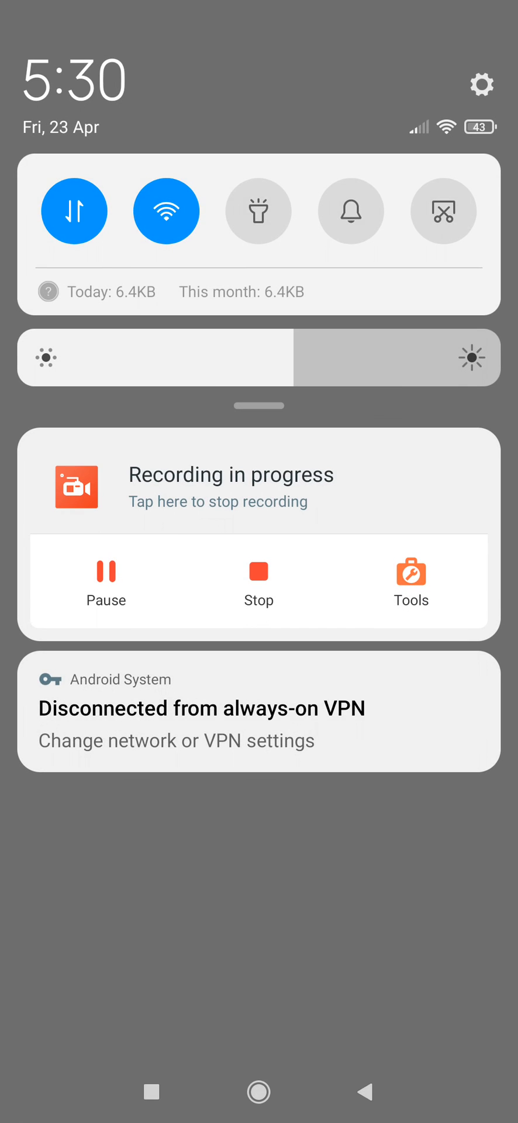
Switch on Use VoLTE and Make calls using Wi-Fi for the YES OPTUS SIM
{"action": "left_click", "coordinate": [482, 84]}
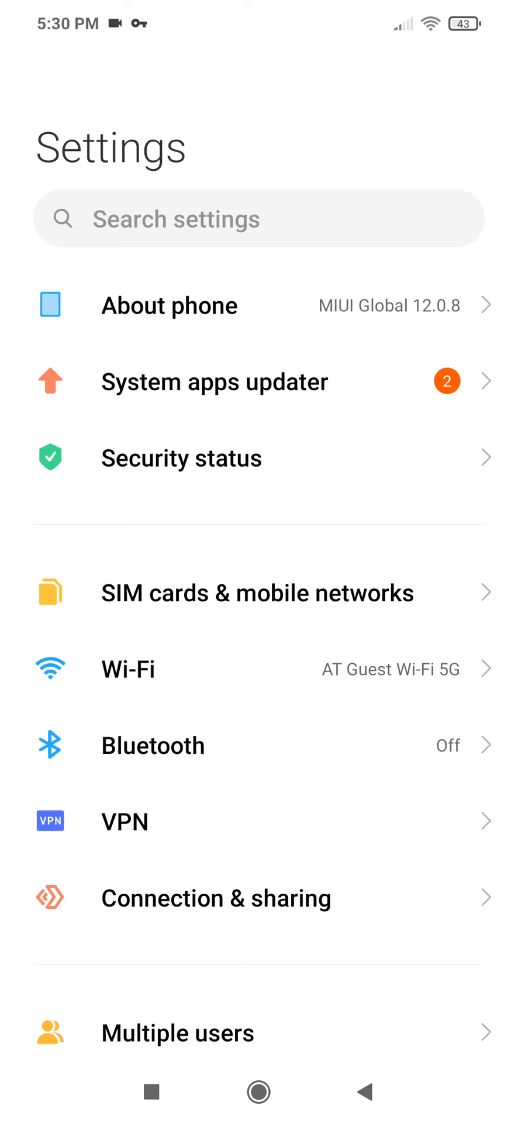
{"action": "left_click", "coordinate": [258, 592]}
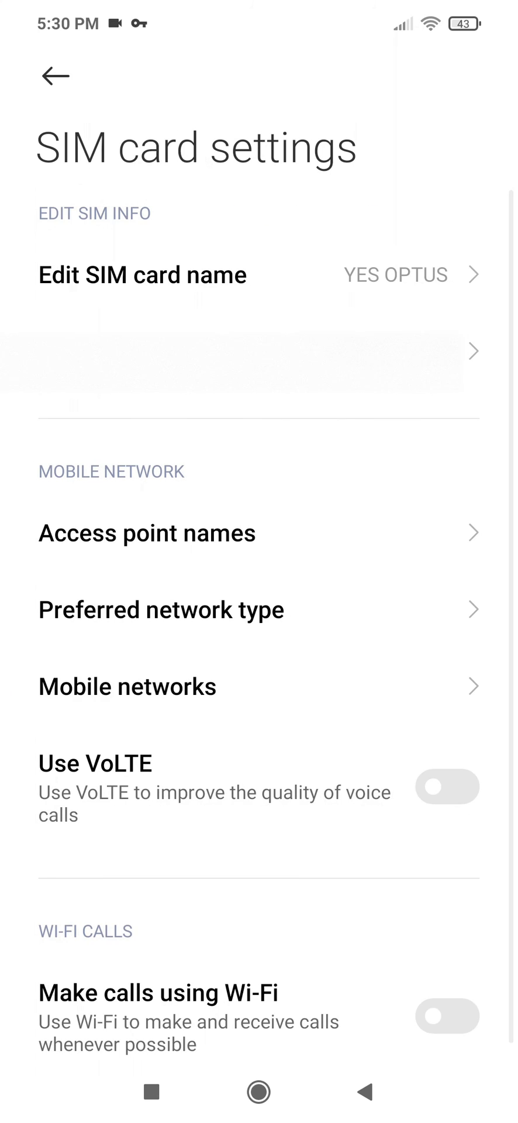
{"action": "scroll", "scroll_direction": "down", "scroll_amount": 3}
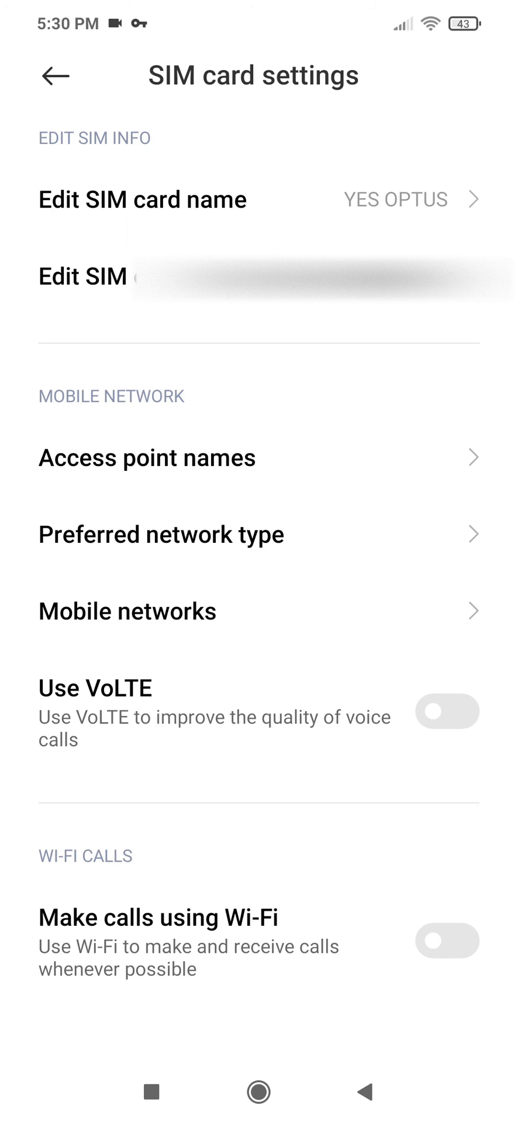
{"action": "left_click", "coordinate": [447, 712]}
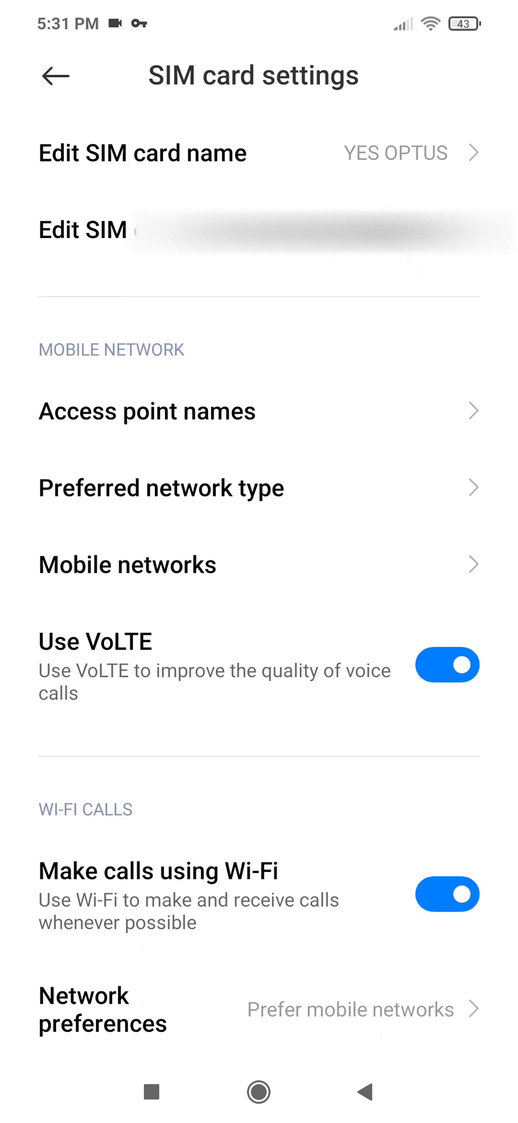
Choose Prefer Wi-Fi under Network preferences and return to the SIM card page
{"action": "left_click", "coordinate": [102, 1008]}
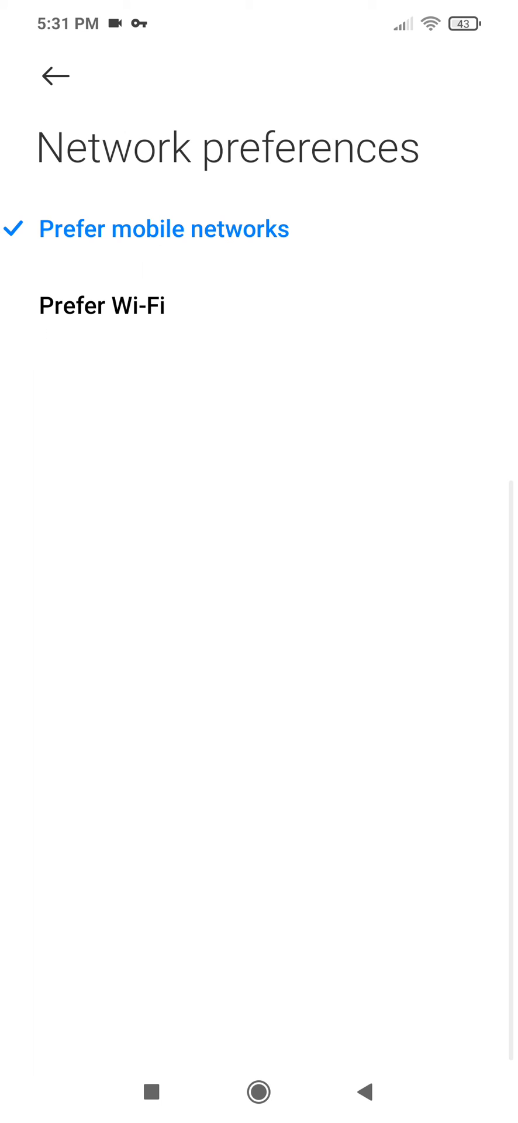
{"action": "left_click", "coordinate": [102, 306]}
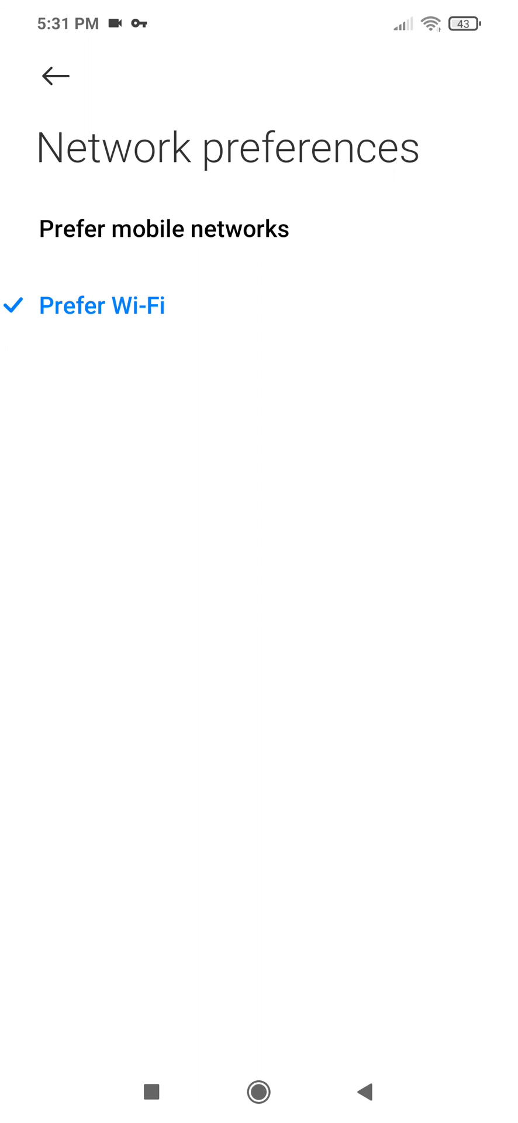
{"action": "left_click", "coordinate": [51, 76]}
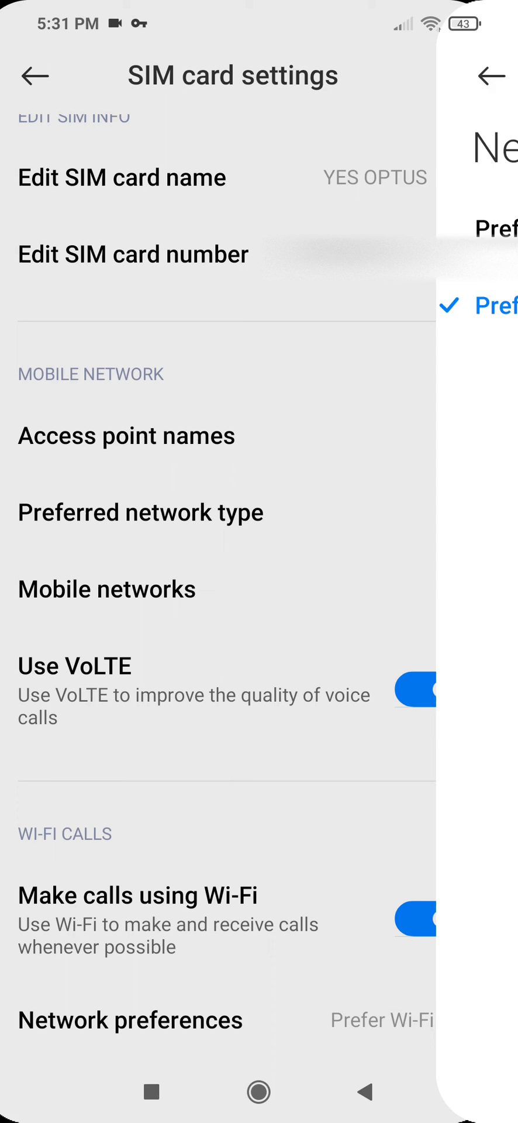